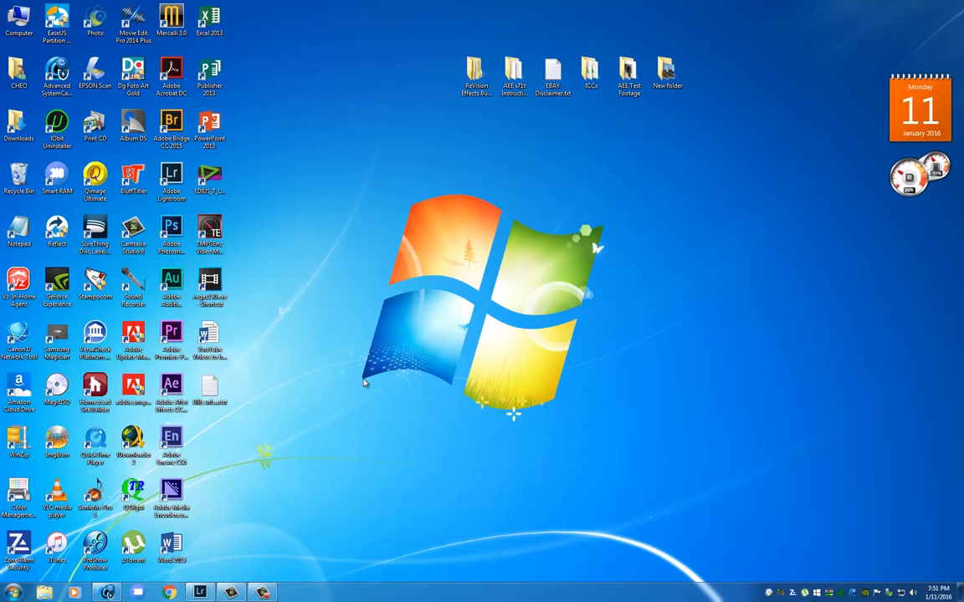
mouse_move(200, 592)
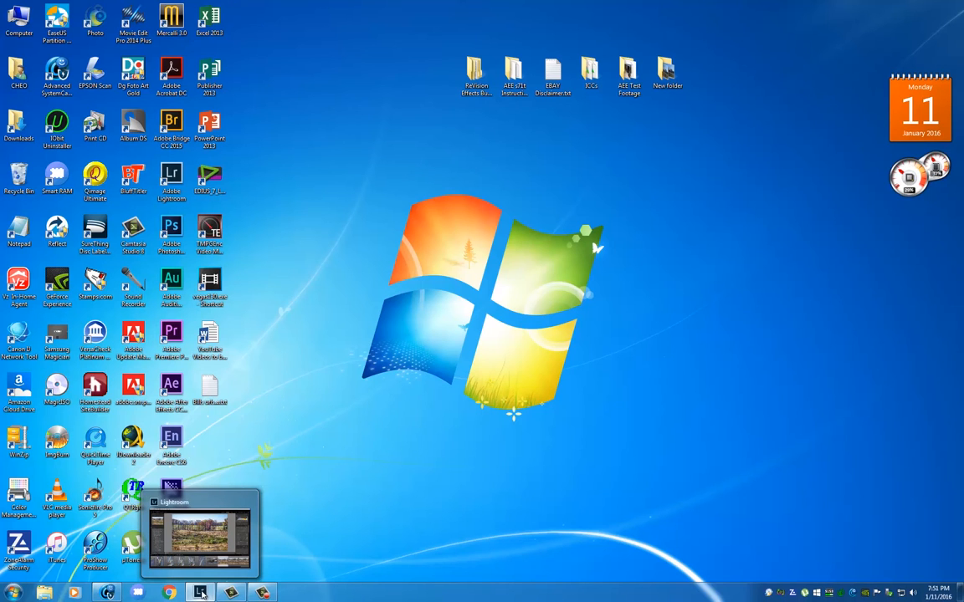
Restore the Lightroom window from the Windows taskbar to show the landscape photo.
left_click(200, 536)
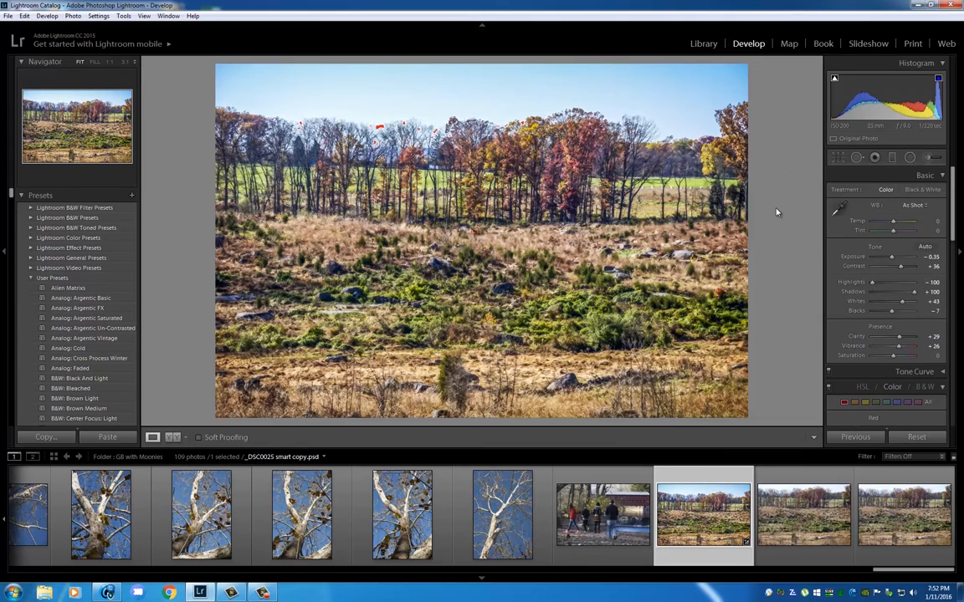
mouse_move(779, 225)
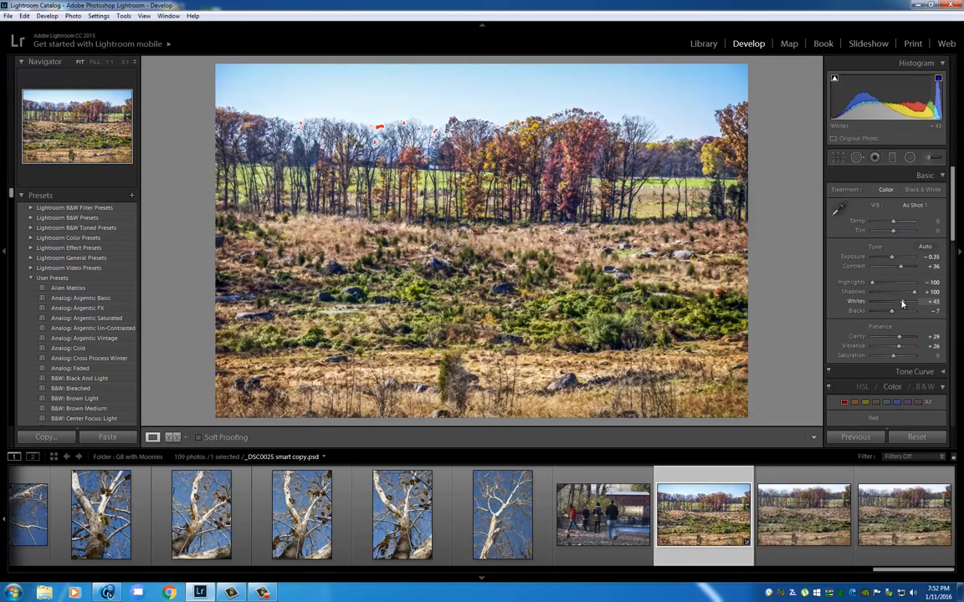
mouse_move(902, 305)
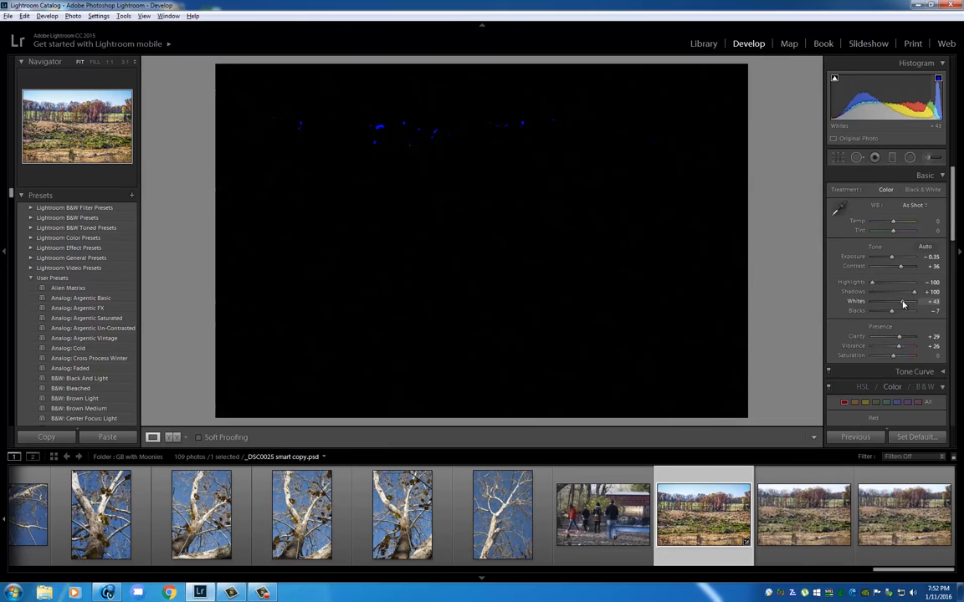
Set Whites to +38 and Blacks to -5 while checking clipping, then Contrast to +19.
left_click_drag(895, 301, 902, 301)
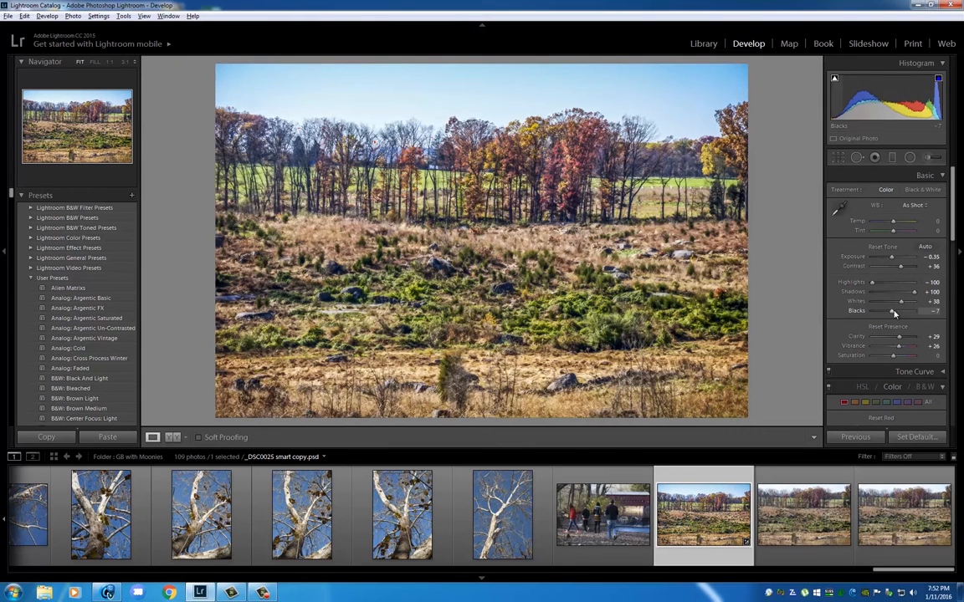
left_click_drag(891, 310, 882, 310)
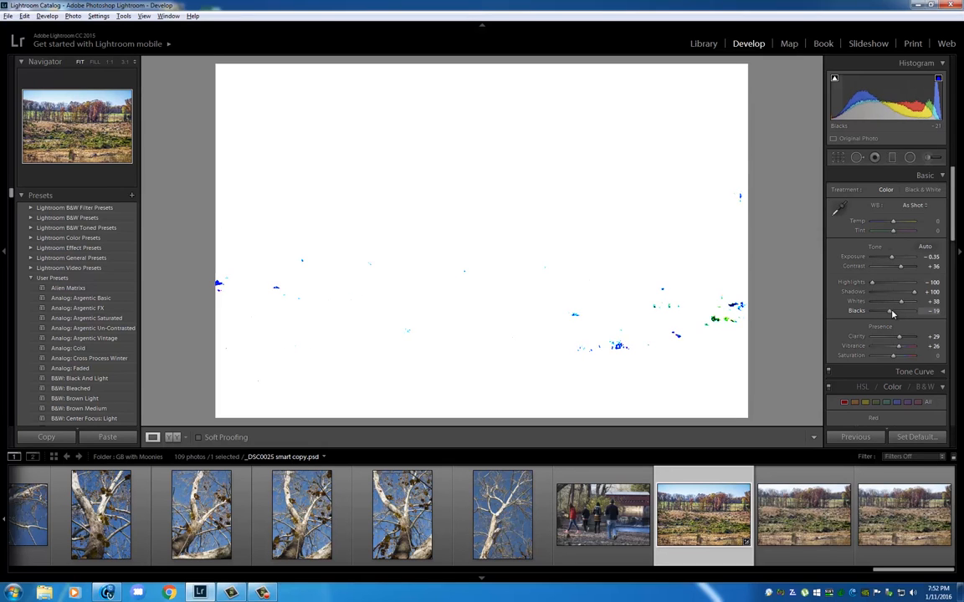
left_click_drag(888, 310, 896, 311)
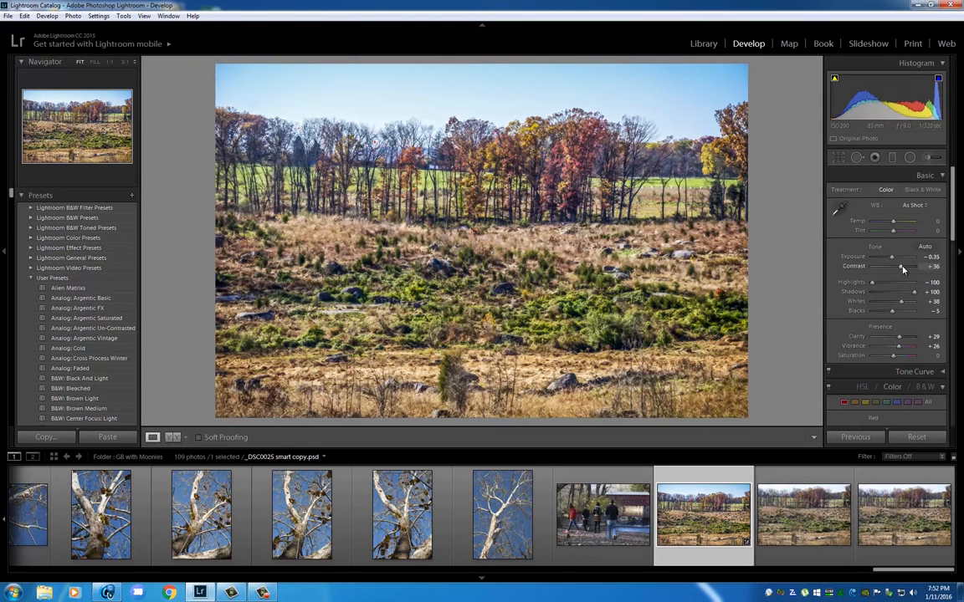
left_click_drag(908, 266, 898, 266)
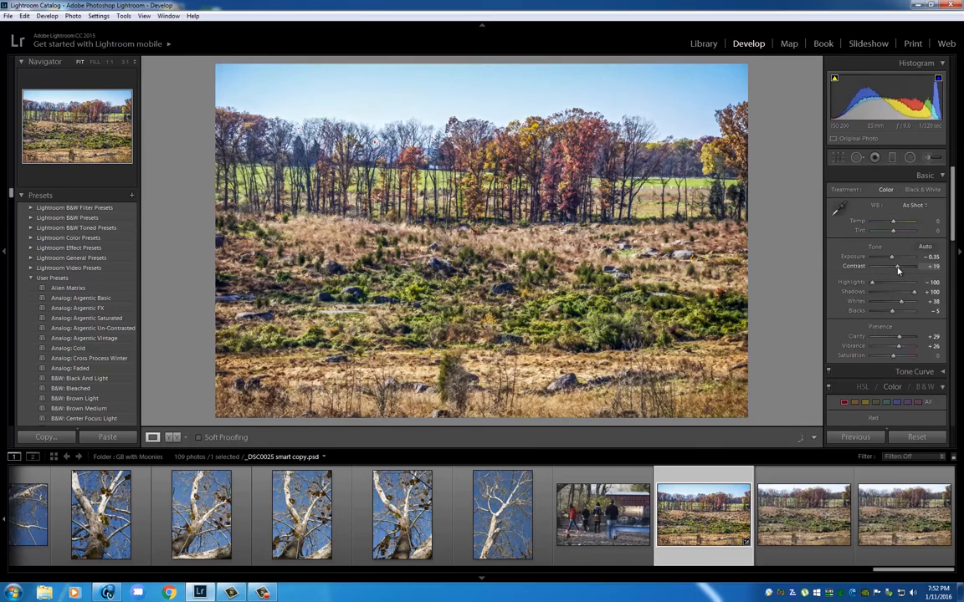
left_click_drag(895, 266, 904, 266)
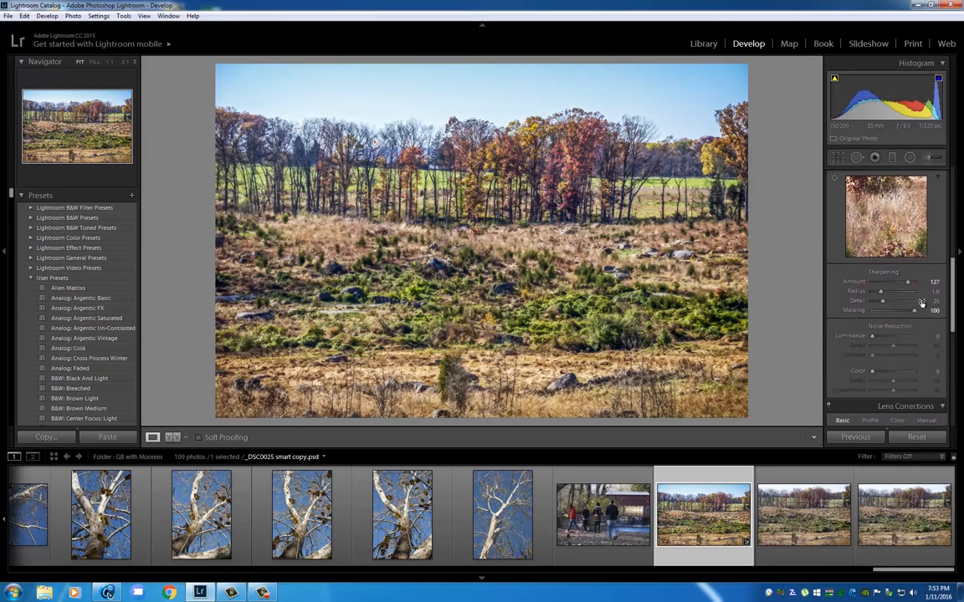
mouse_move(424, 241)
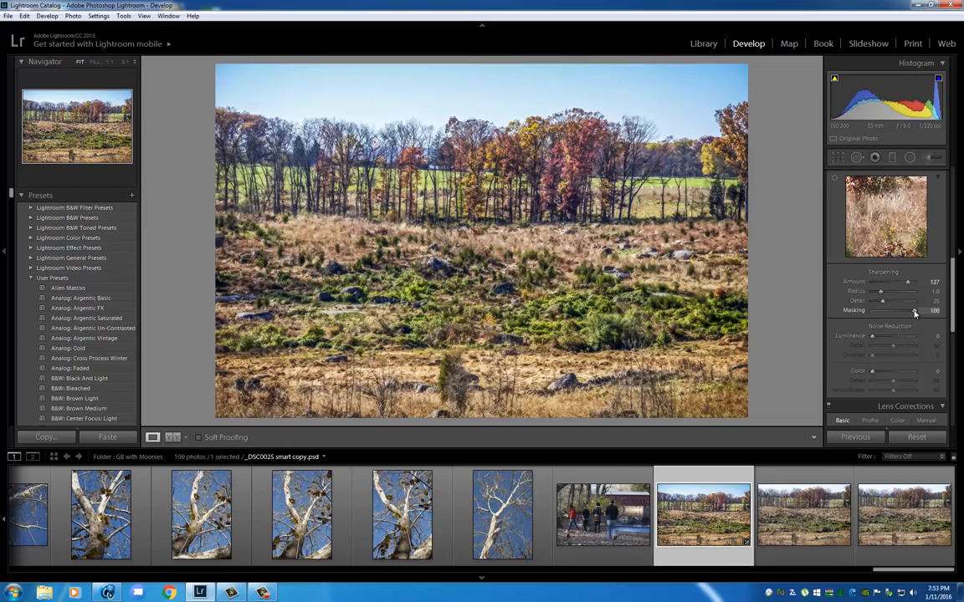
Preview the sharpening edge mask and leave Masking at 100.
left_click_drag(920, 311, 885, 311)
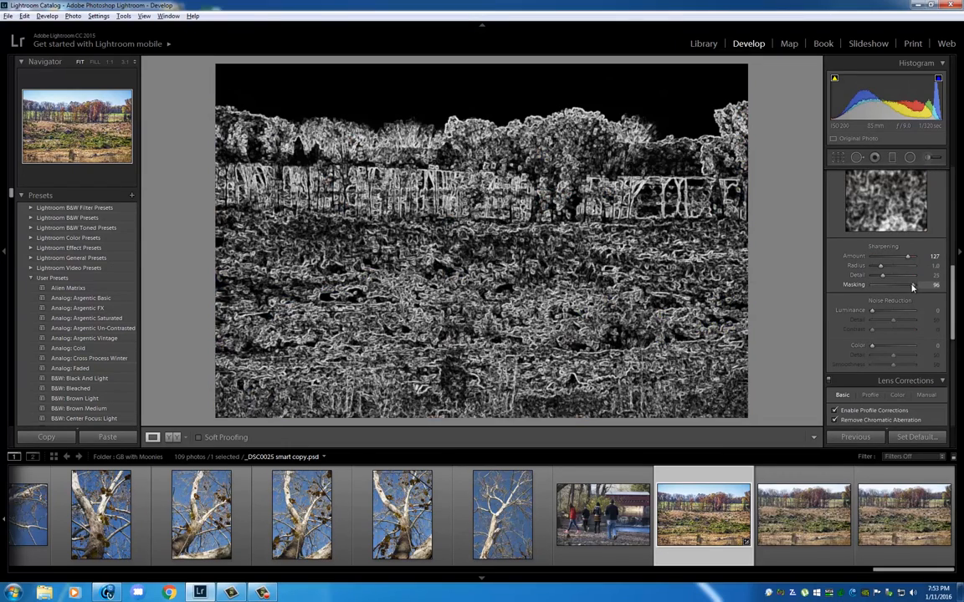
left_click_drag(911, 284, 916, 285)
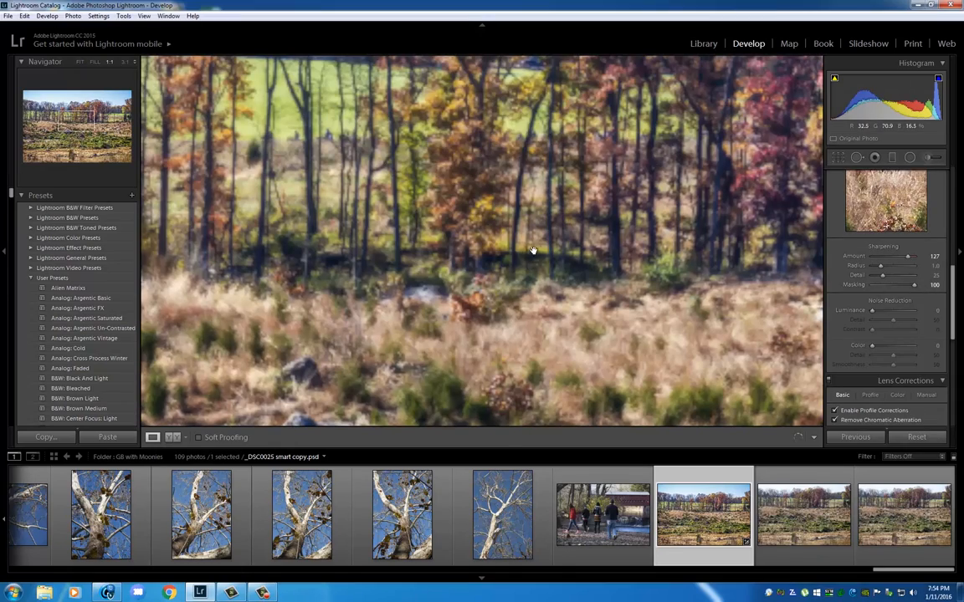
Inspect the photo at 1:1, then set luminance noise reduction to about 18.
left_click(908, 257)
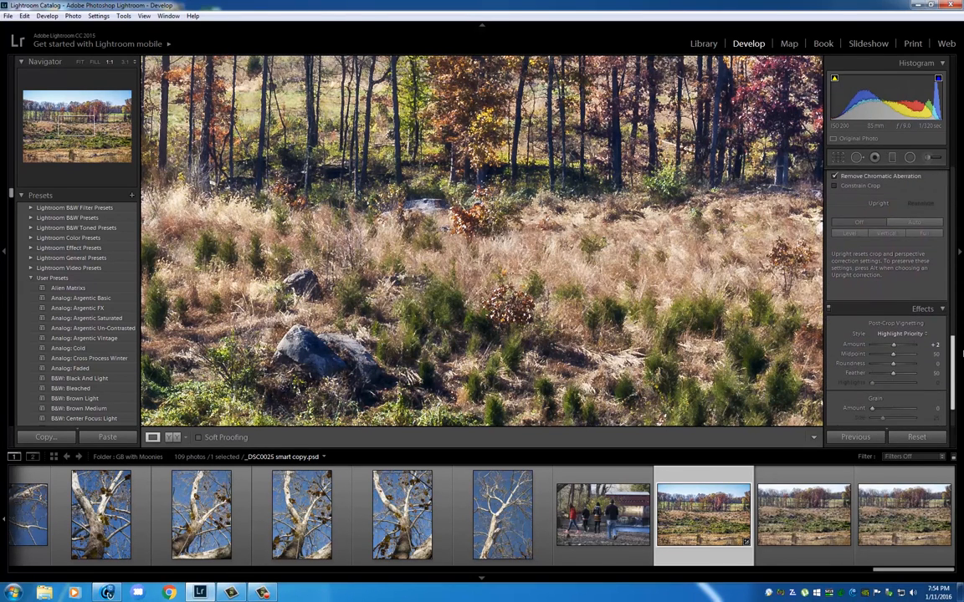
left_click(905, 196)
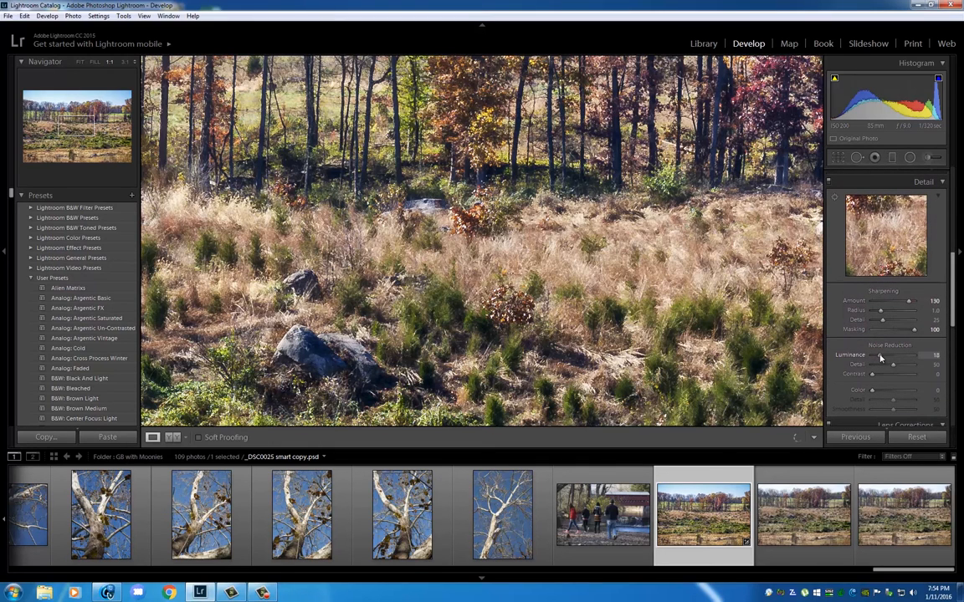
left_click_drag(878, 355, 885, 354)
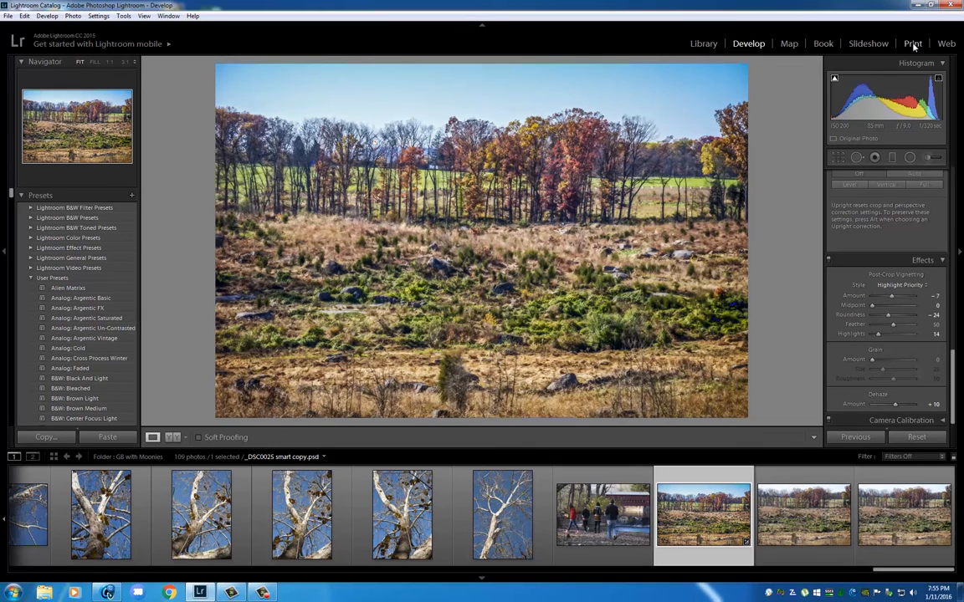
left_click(912, 44)
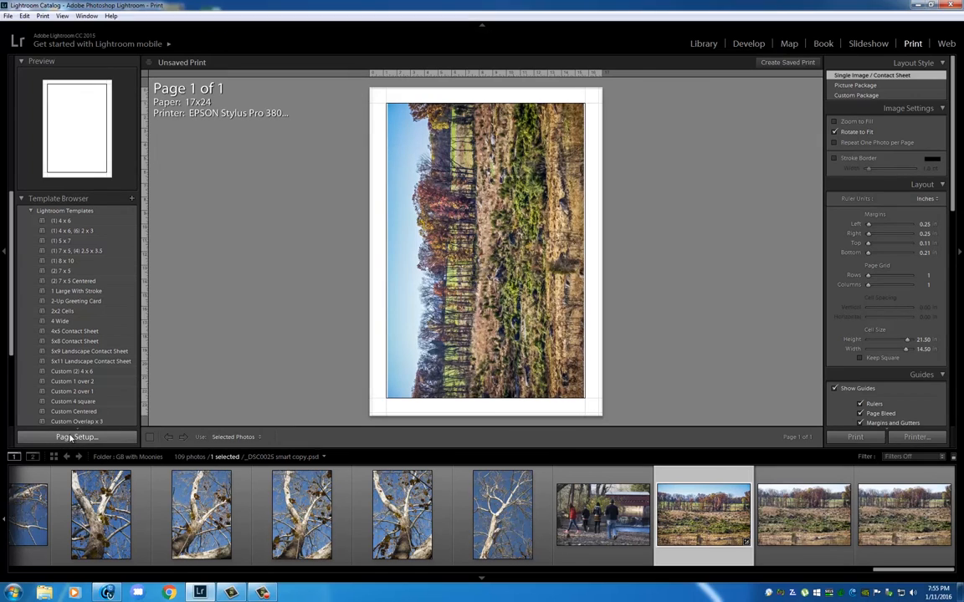
left_click(76, 436)
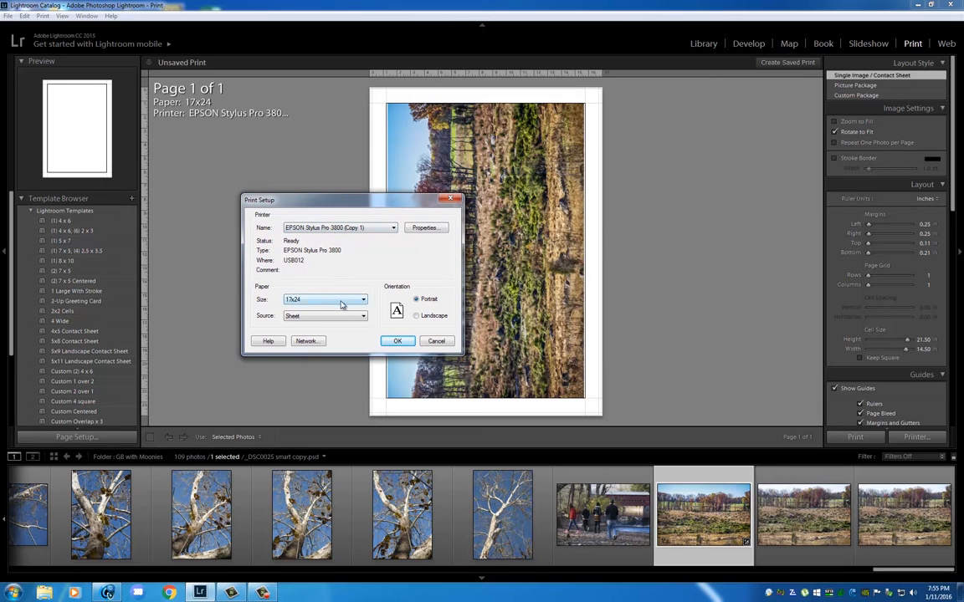
left_click(363, 299)
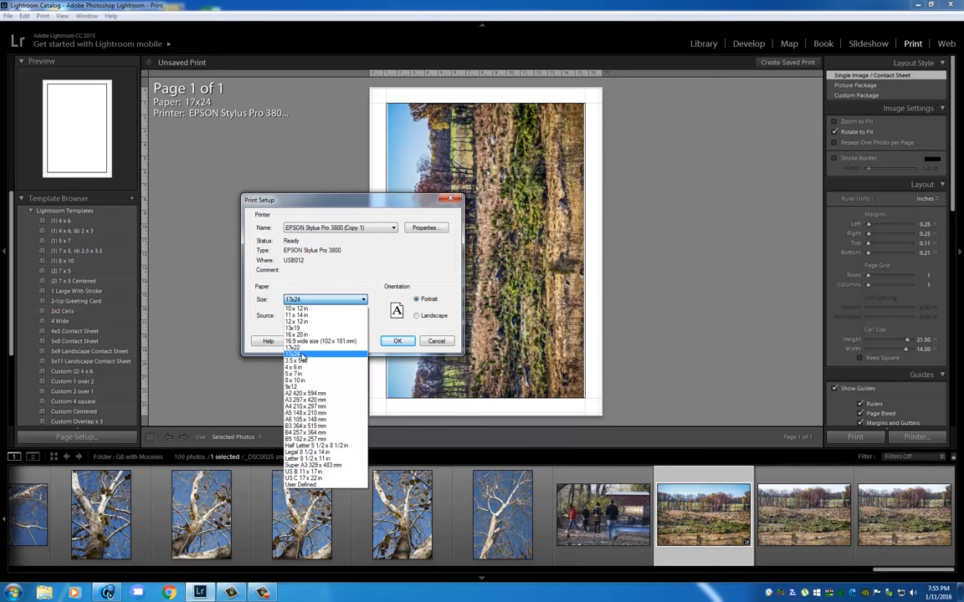
left_click(425, 226)
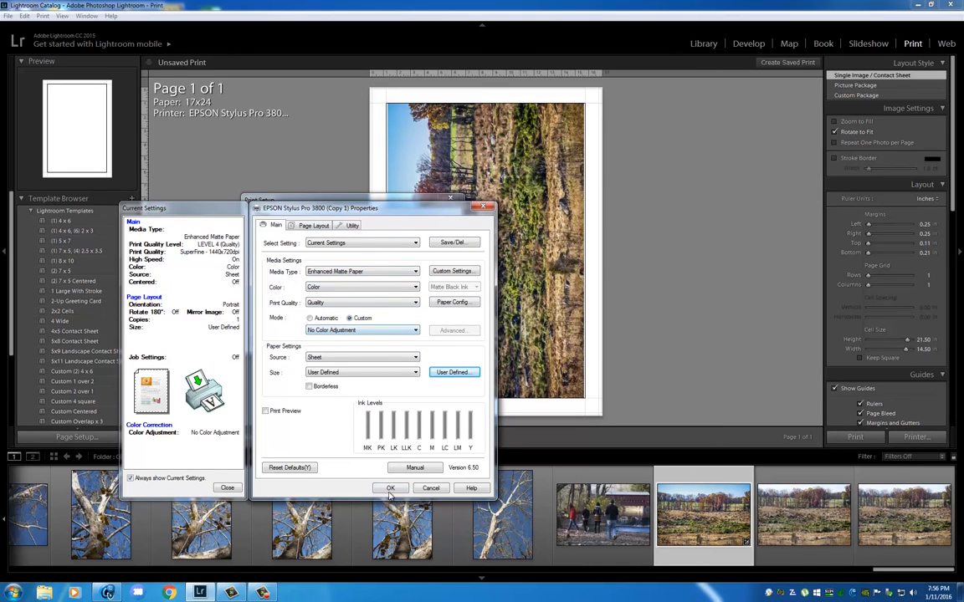
left_click(389, 488)
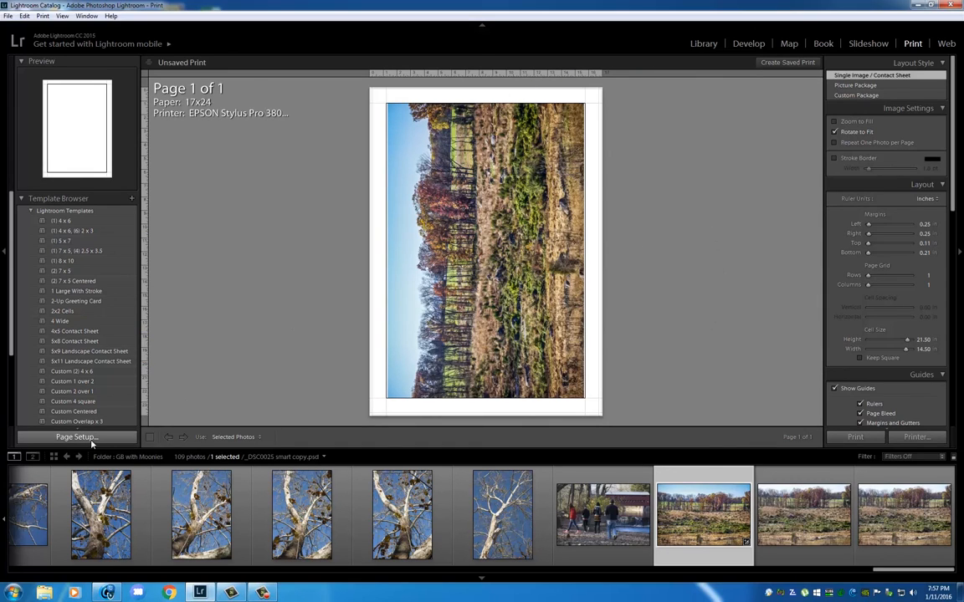
mouse_move(679, 221)
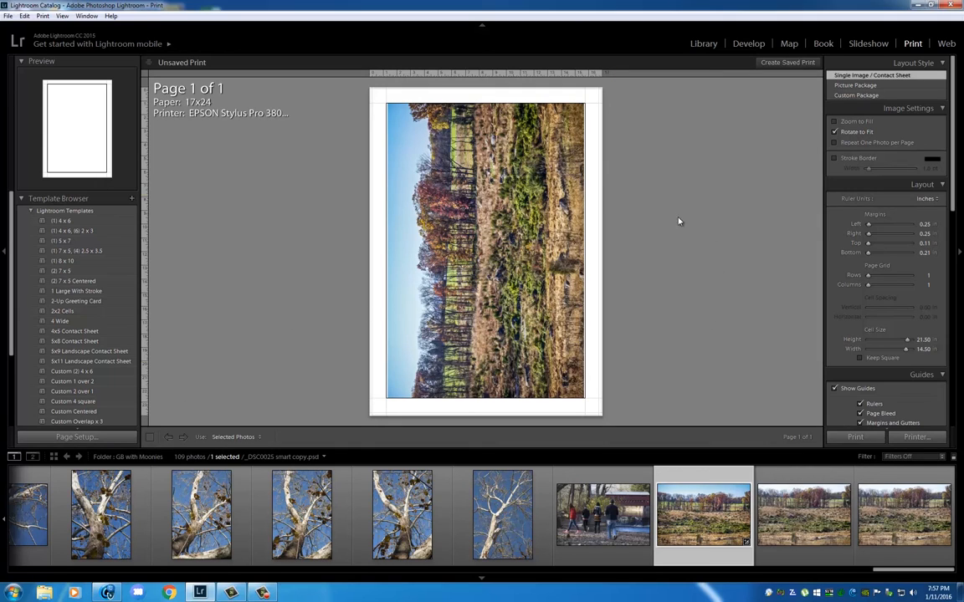
mouse_move(588, 224)
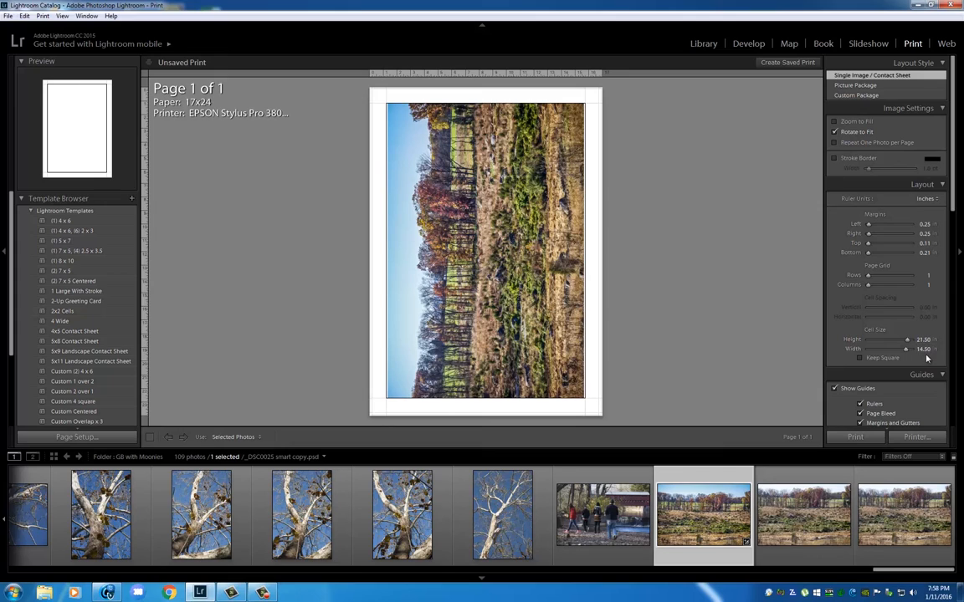
mouse_move(598, 252)
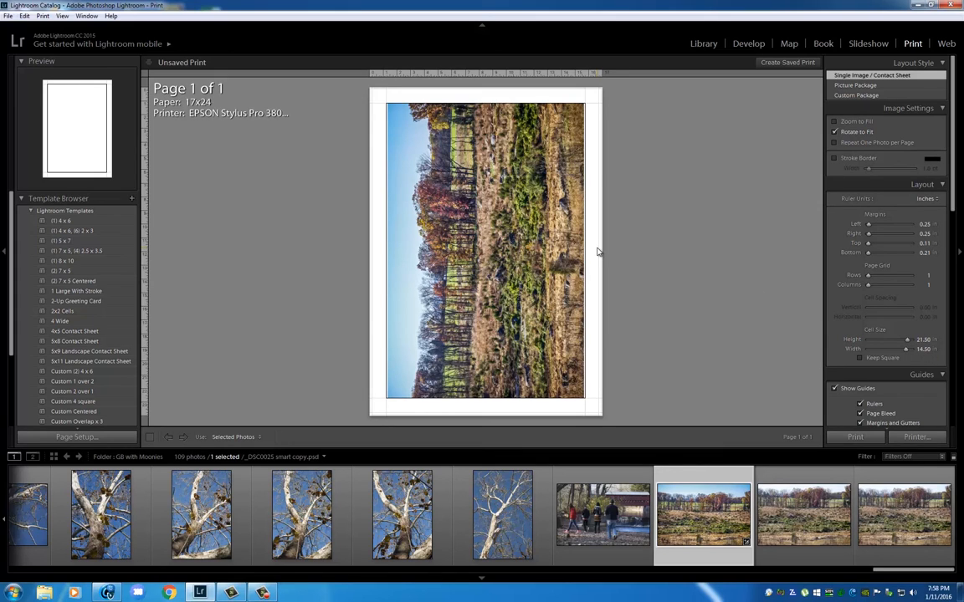
mouse_move(866, 287)
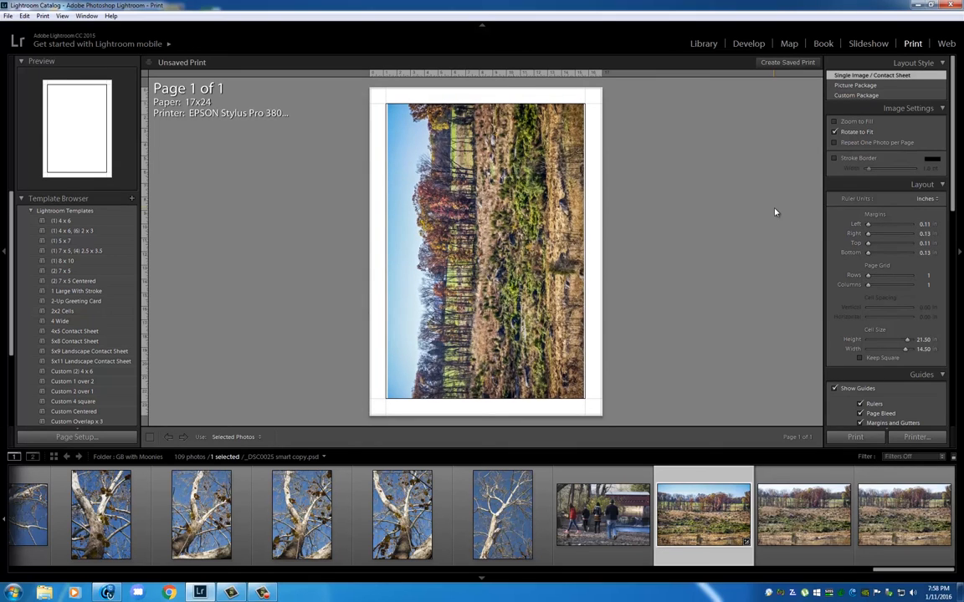
Enable a stroke border around the photo with width 2.0.
left_click(834, 158)
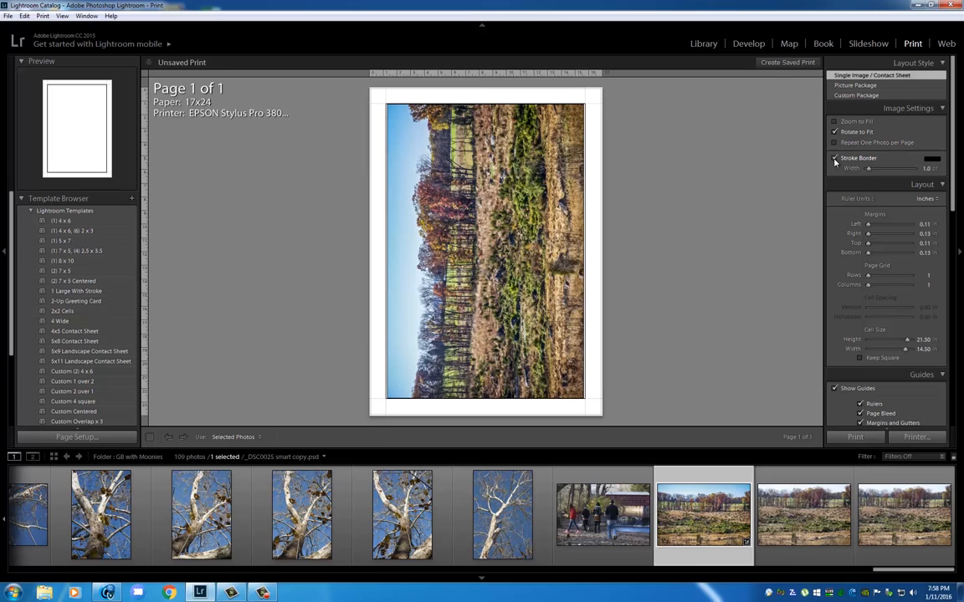
left_click(924, 168)
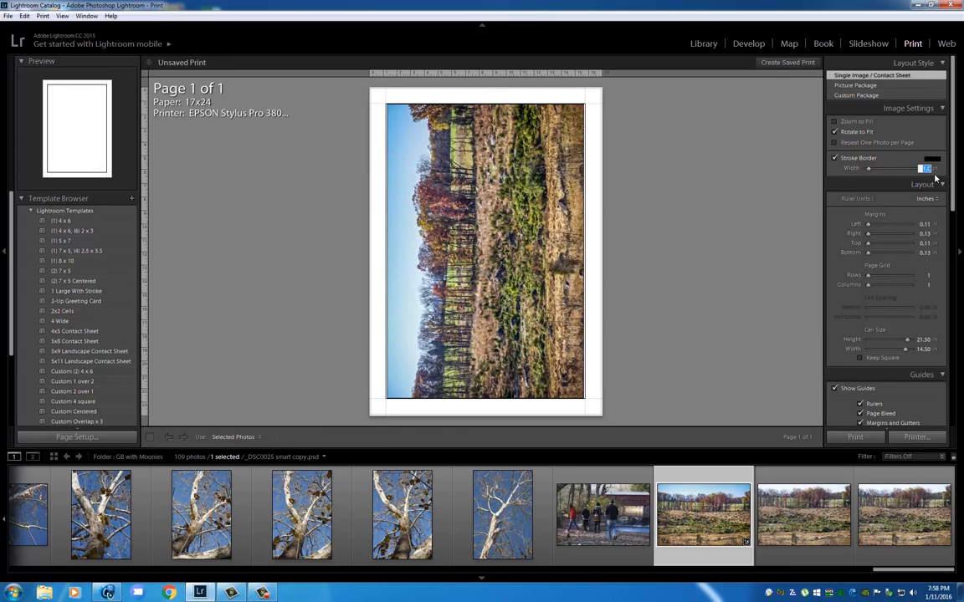
type("2.0")
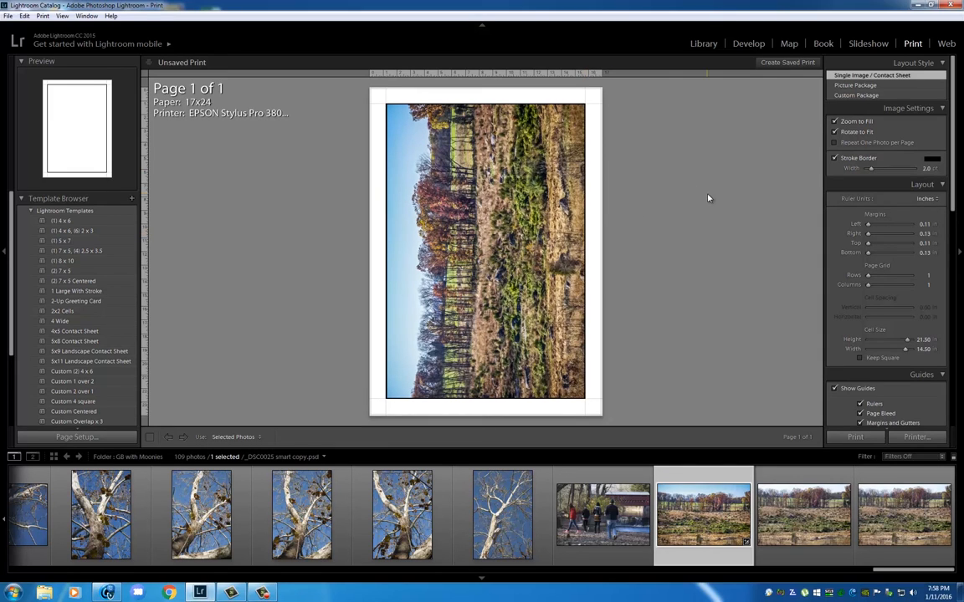
mouse_move(583, 185)
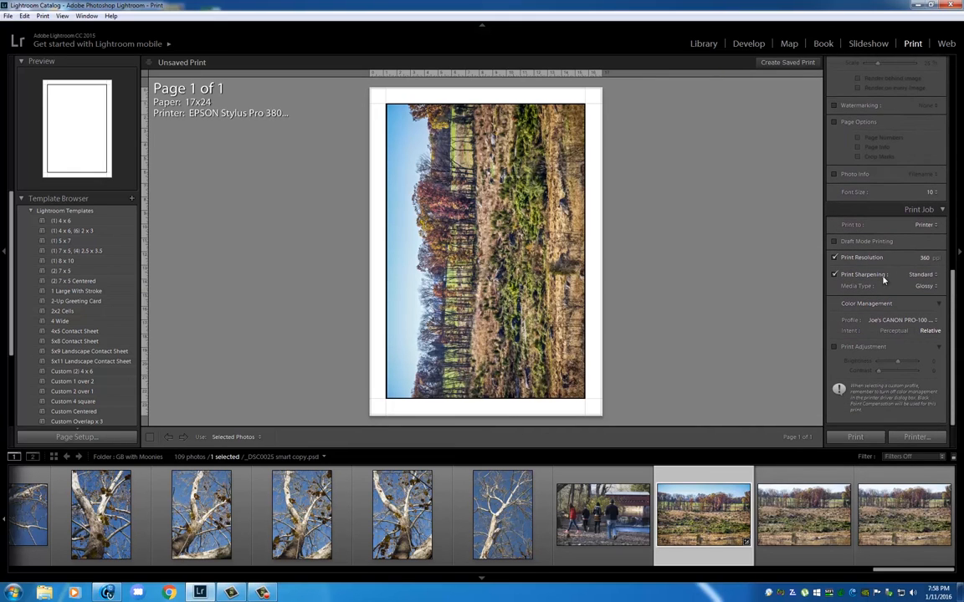
Set the print Media Type to Matte and Print Sharpening to High.
left_click(923, 287)
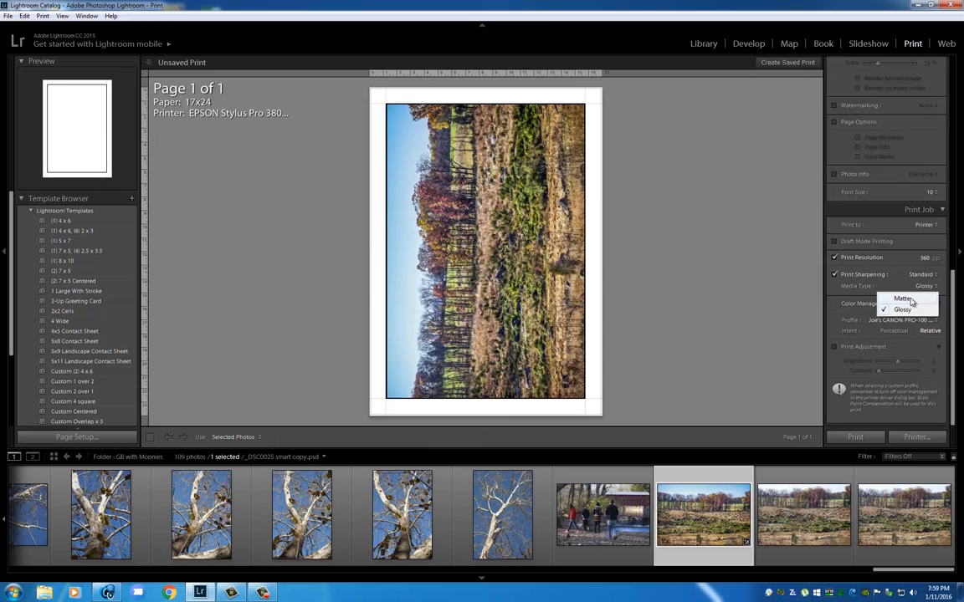
left_click(902, 299)
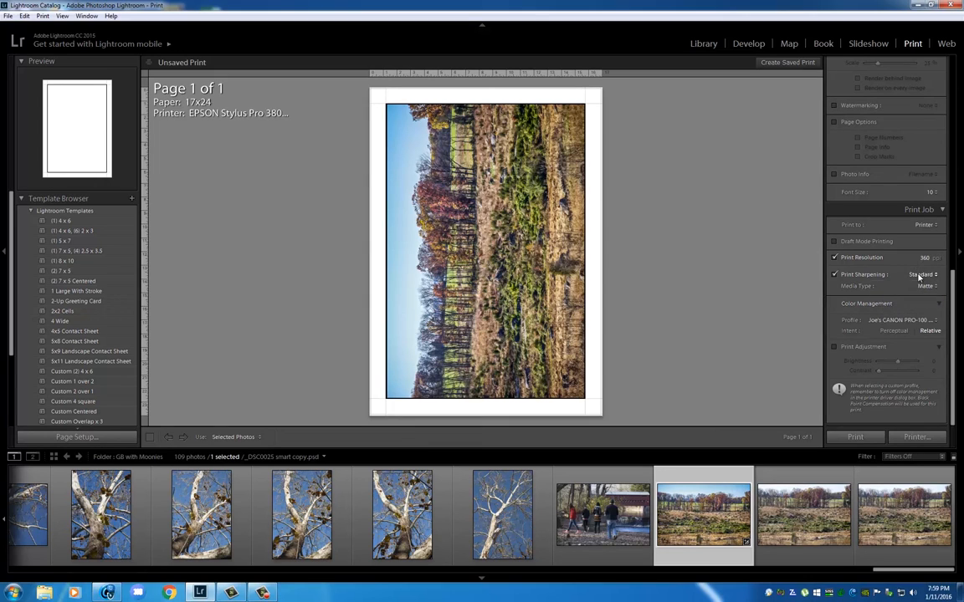
left_click(927, 274)
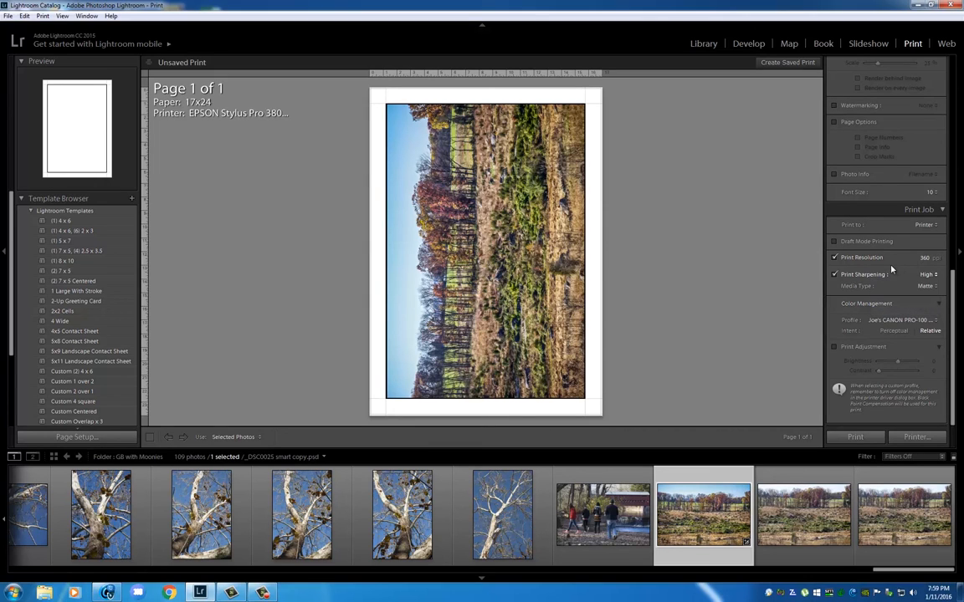
mouse_move(787, 322)
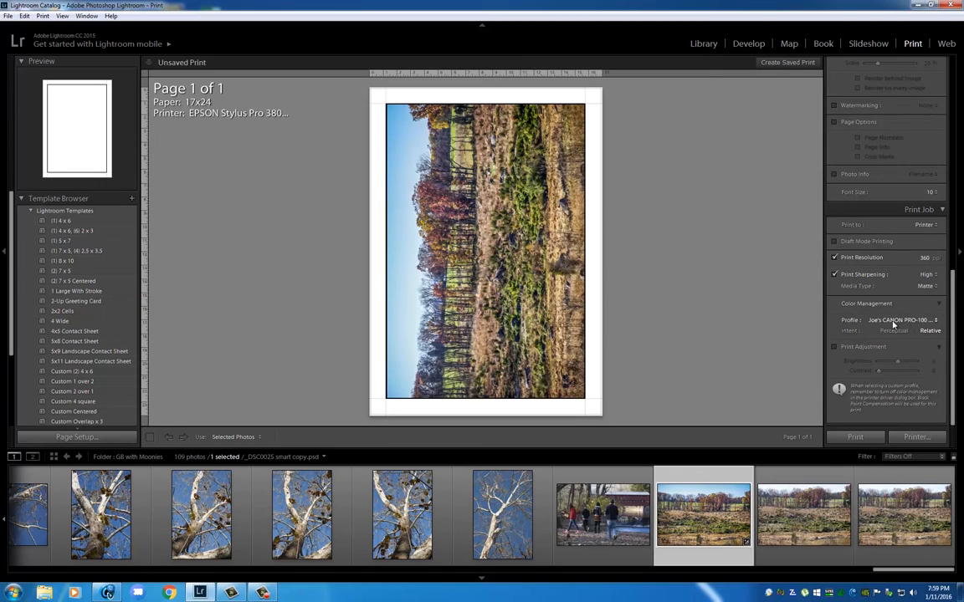
Choose the Pro38 WCRW watercolor color profile and print the page.
left_click(899, 320)
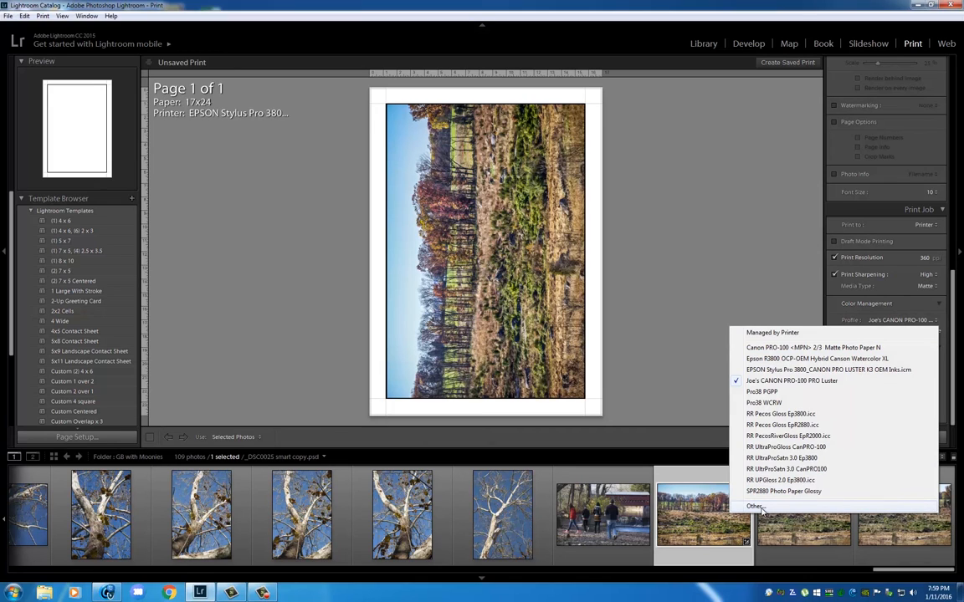
mouse_move(762, 403)
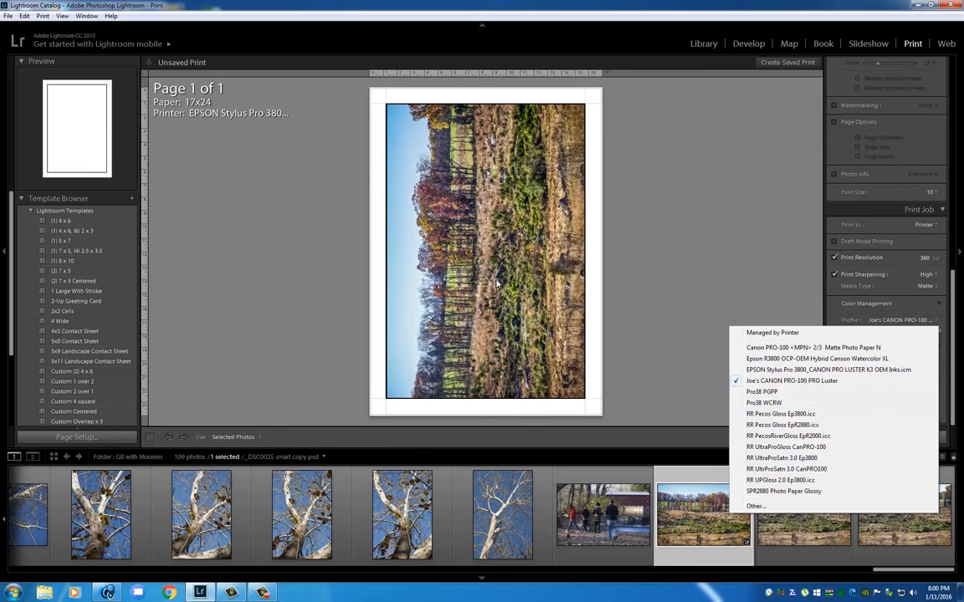
mouse_move(457, 304)
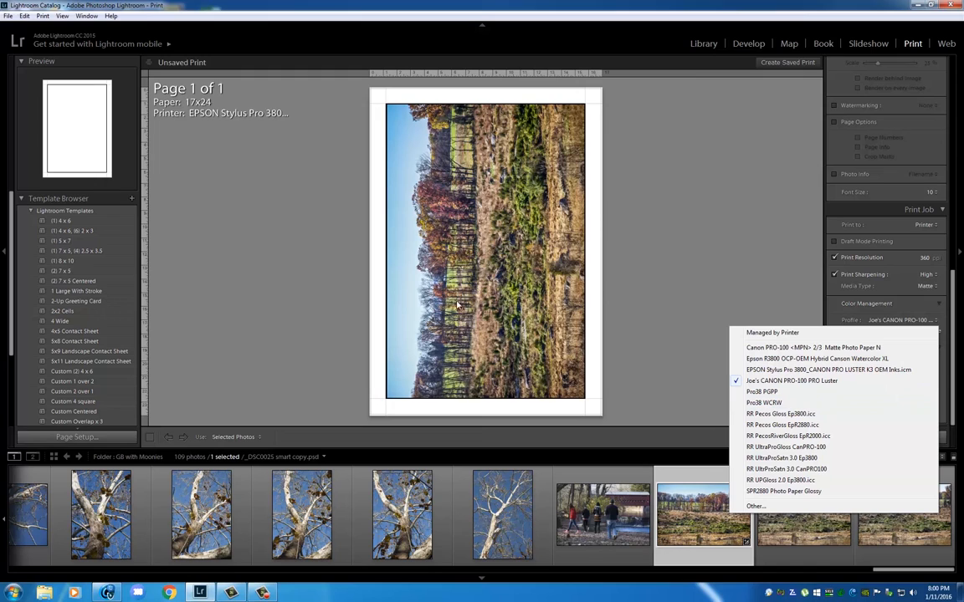
mouse_move(792, 381)
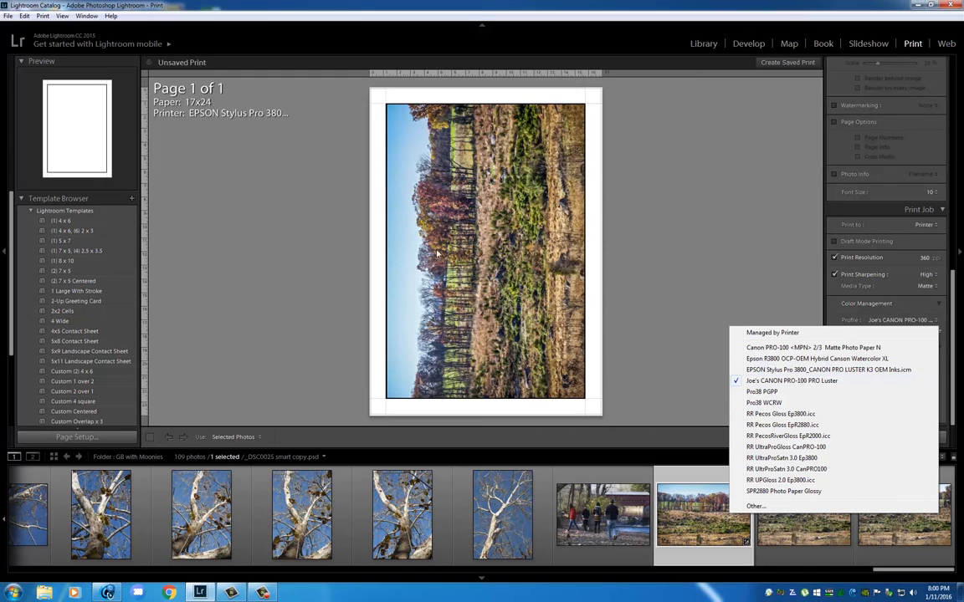
left_click(763, 402)
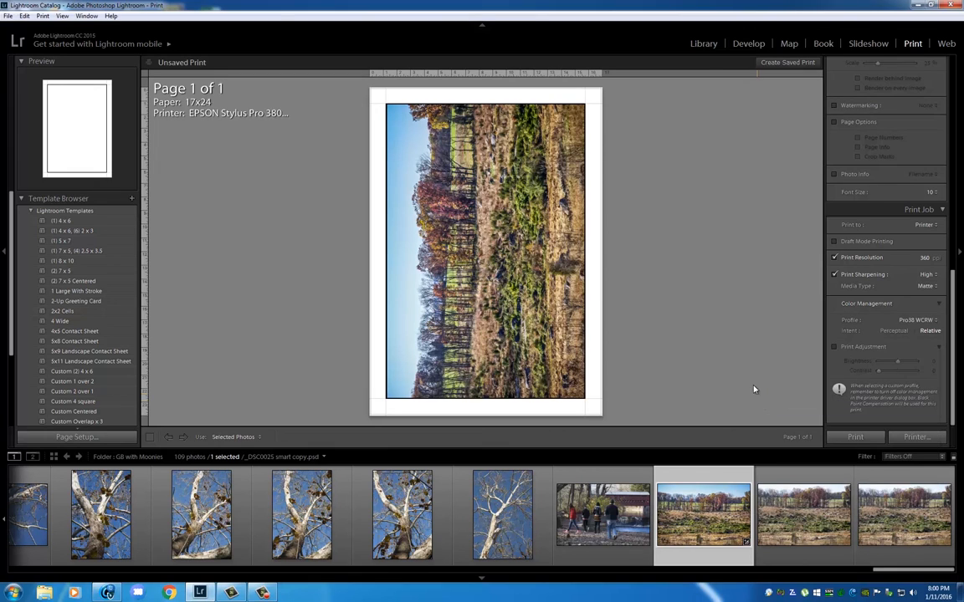
mouse_move(795, 428)
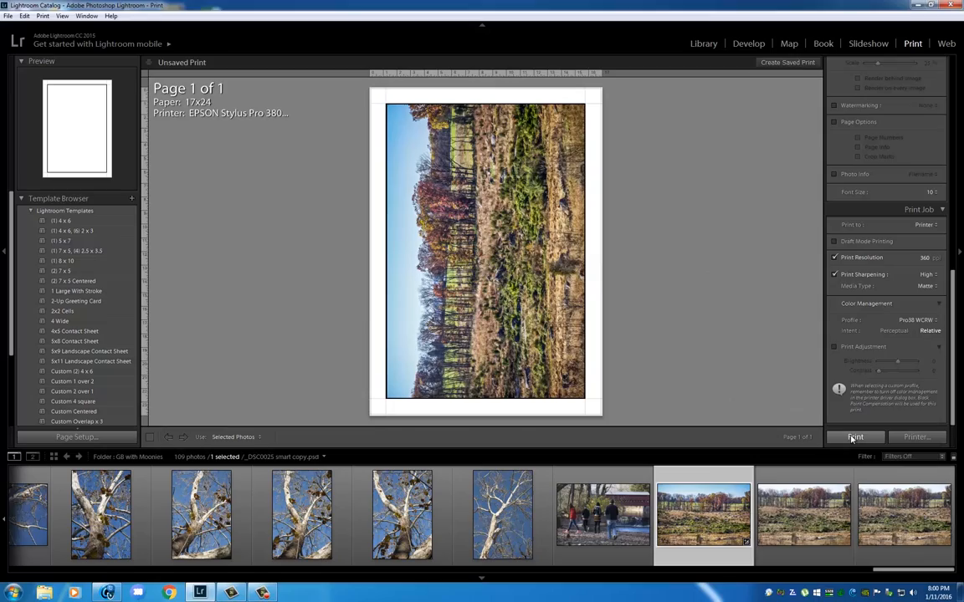
left_click(855, 437)
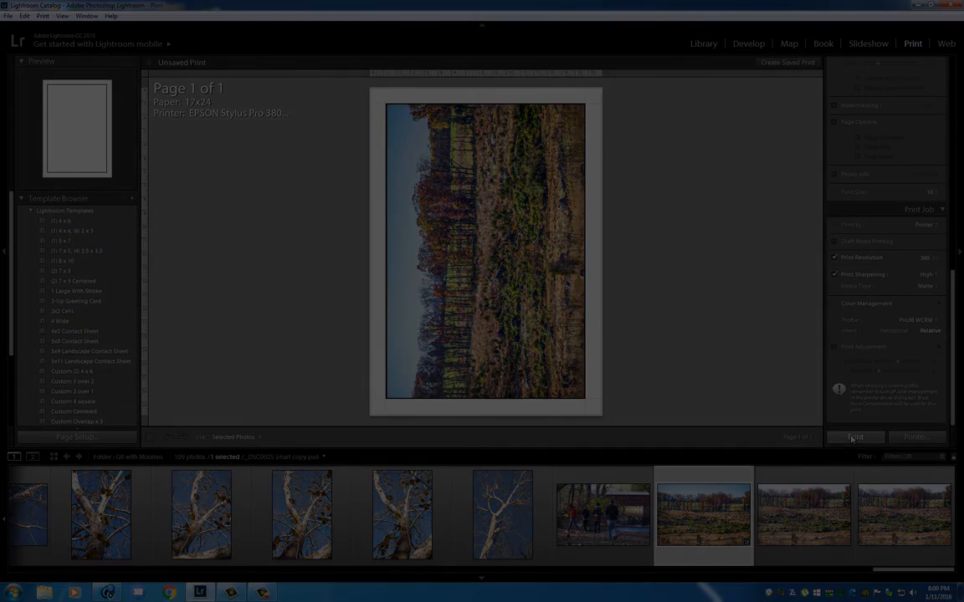